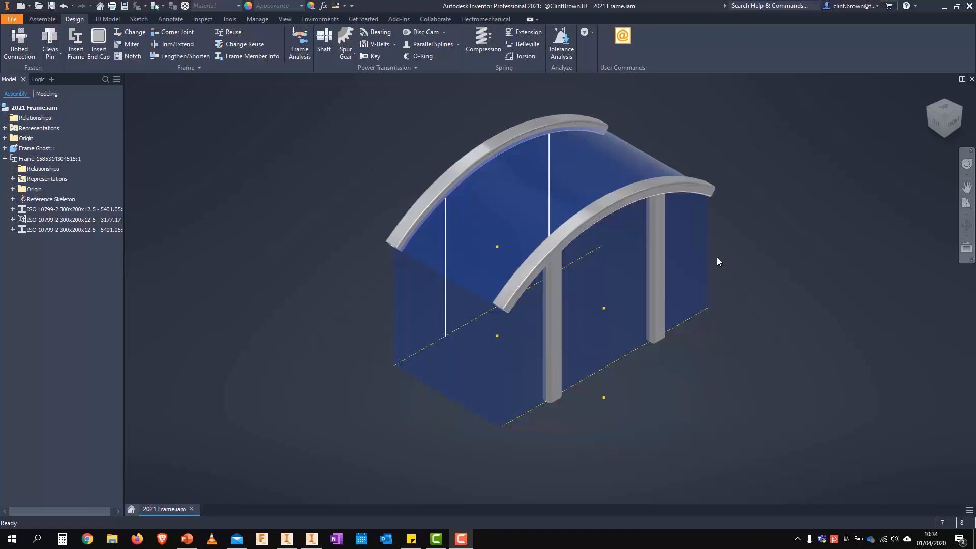
mouse_move(227, 197)
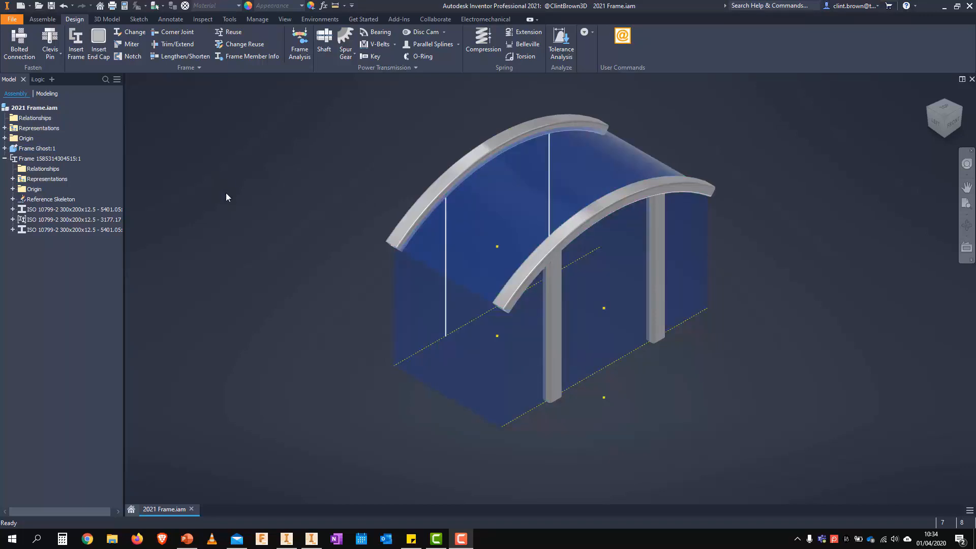
Start the Insert Frame tool with a 300x200x12.5 ISO mild steel member chosen
click(75, 43)
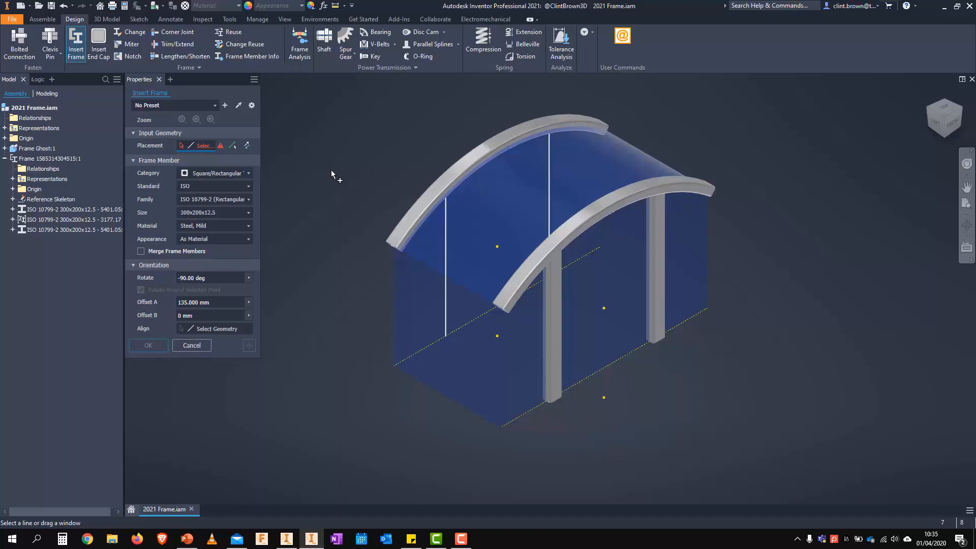
mouse_move(354, 235)
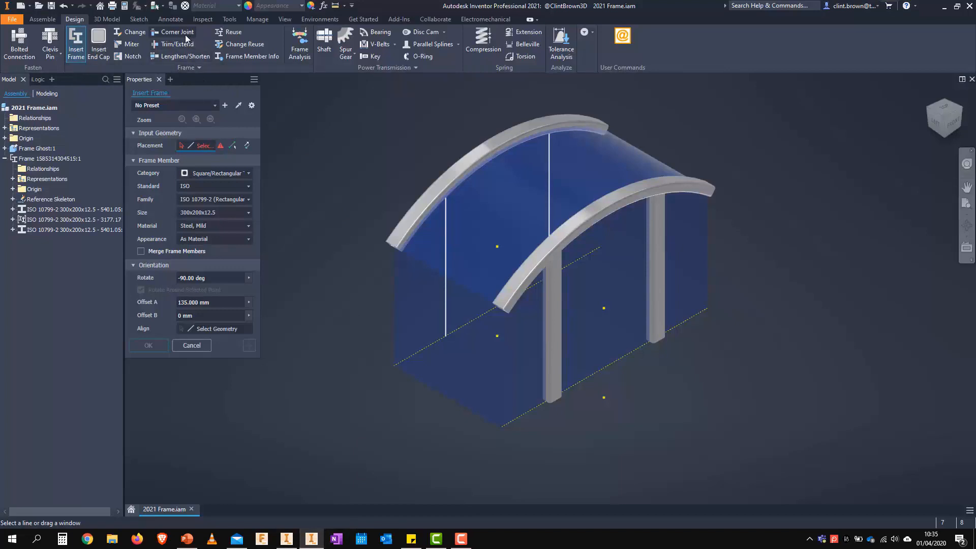
mouse_move(178, 32)
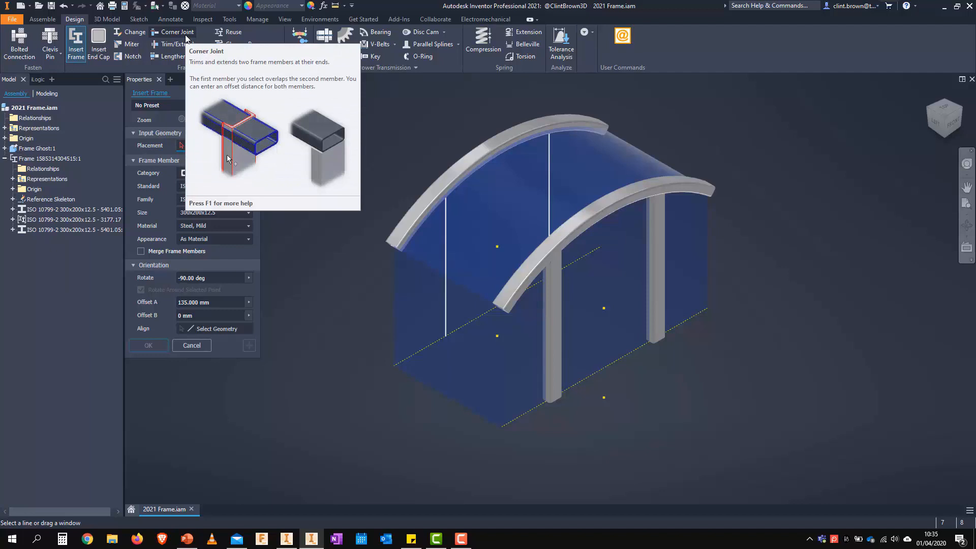
mouse_move(320, 155)
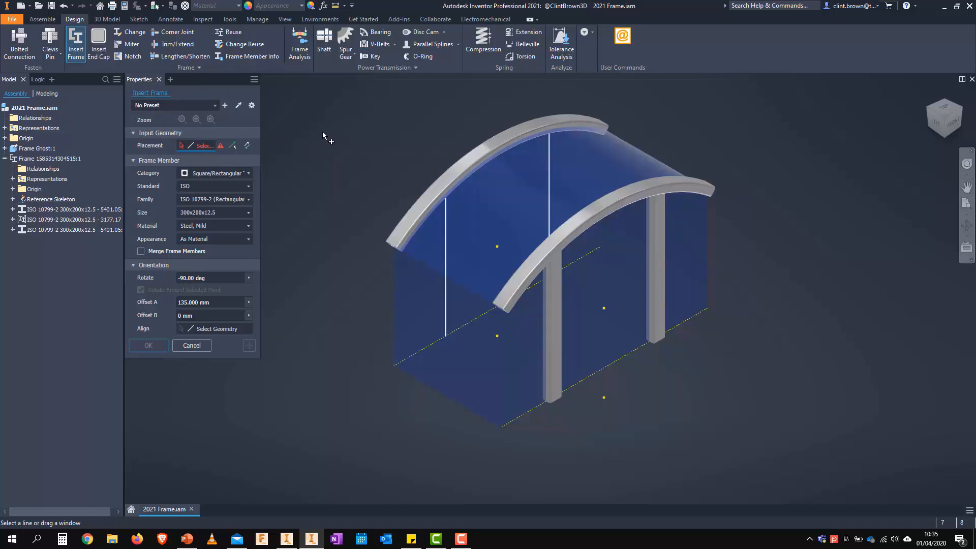
mouse_move(323, 135)
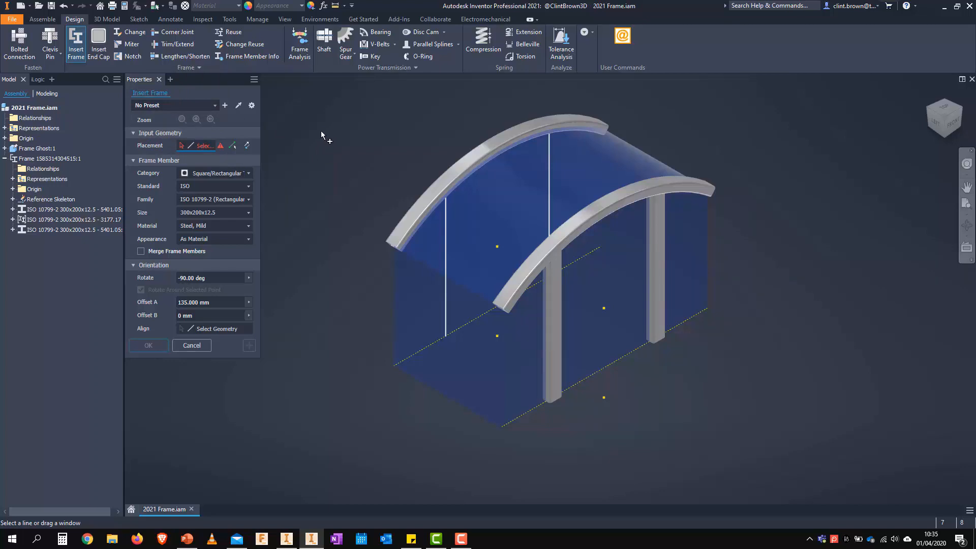
click(229, 19)
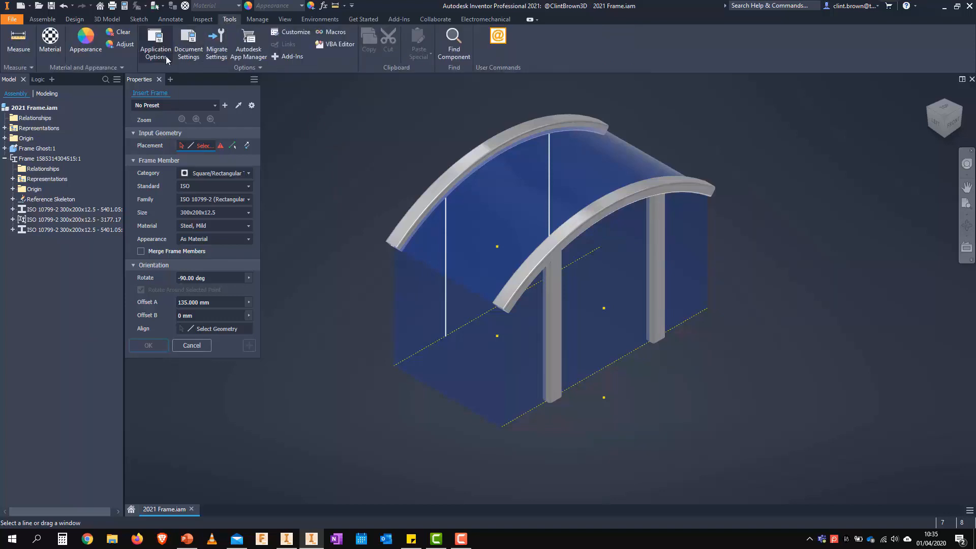
click(156, 41)
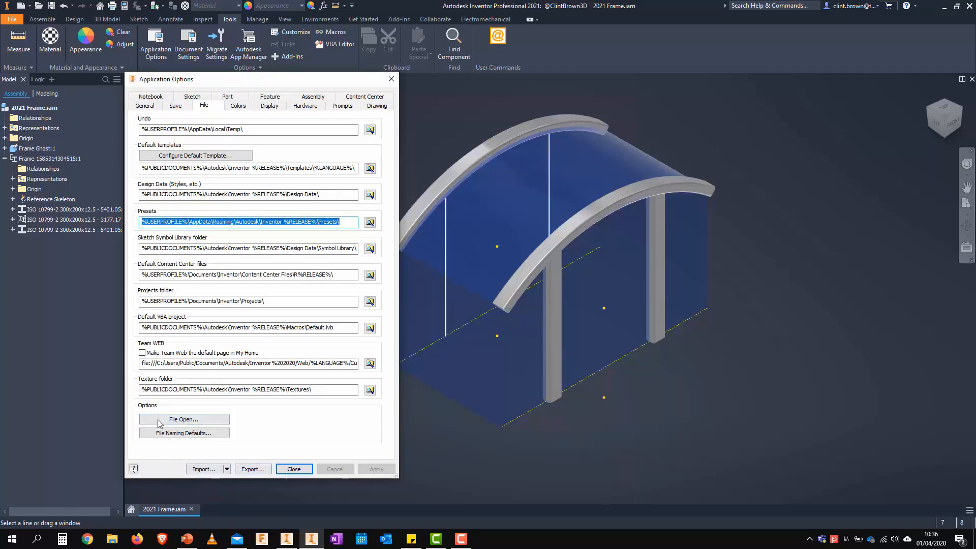
click(183, 432)
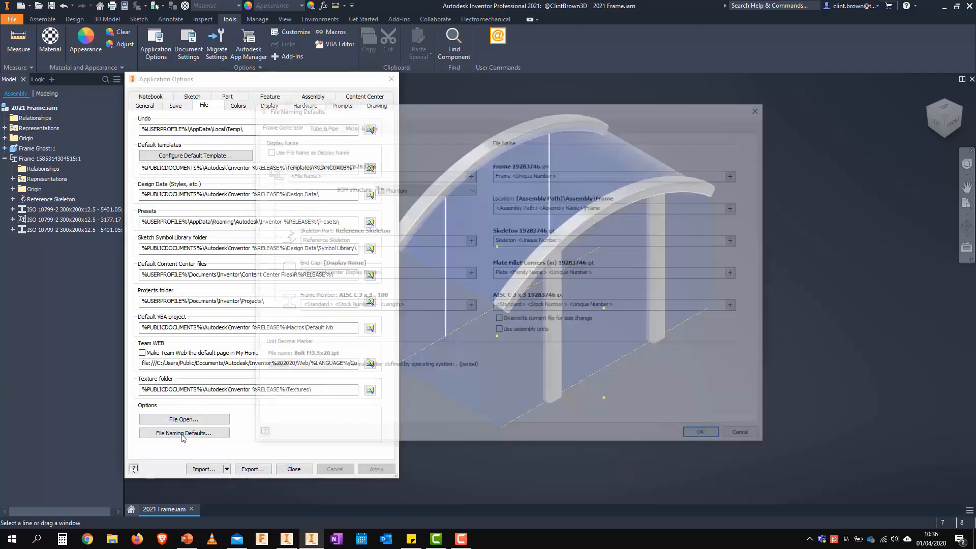
click(183, 432)
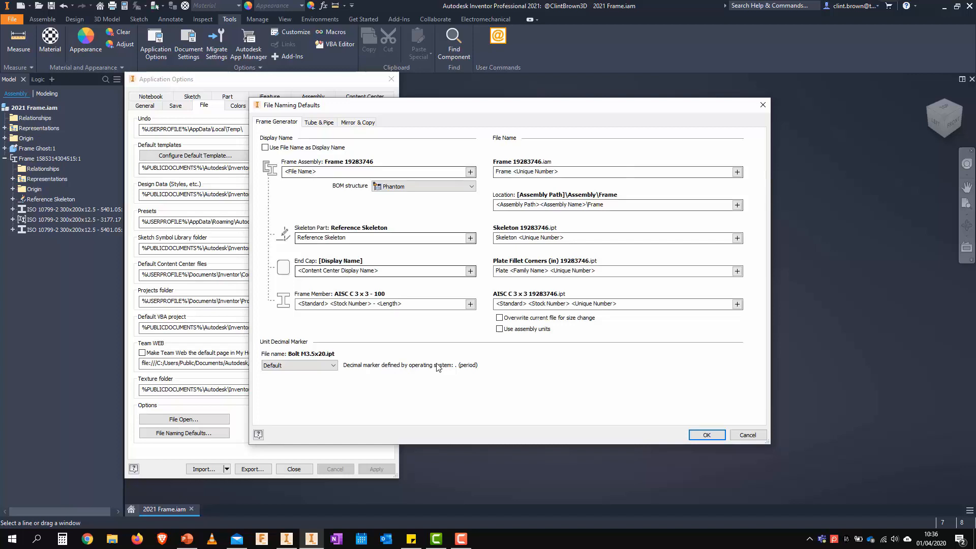
click(736, 172)
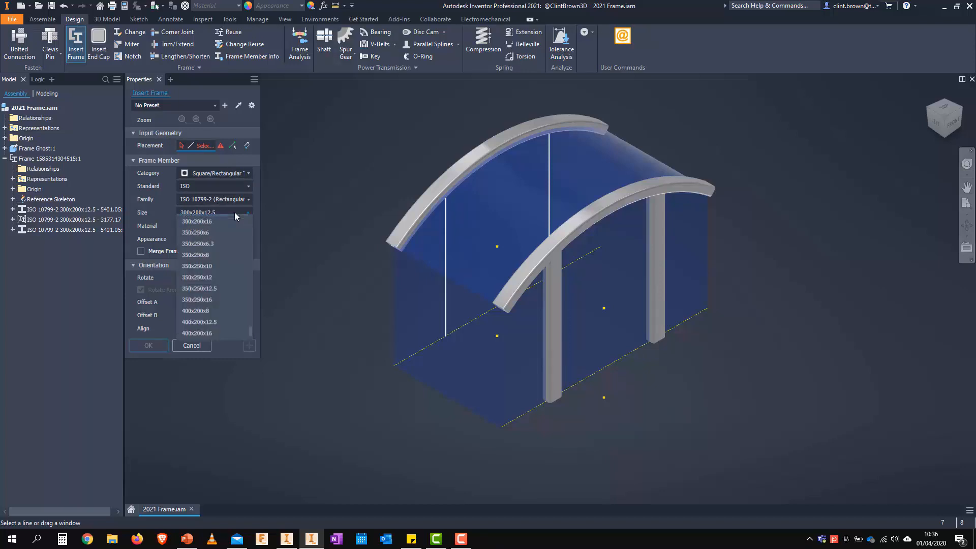
Apply the saved rectangular tube preset and save the 300x200x12.5, 90-degree, zero-offset settings as a preset
click(195, 232)
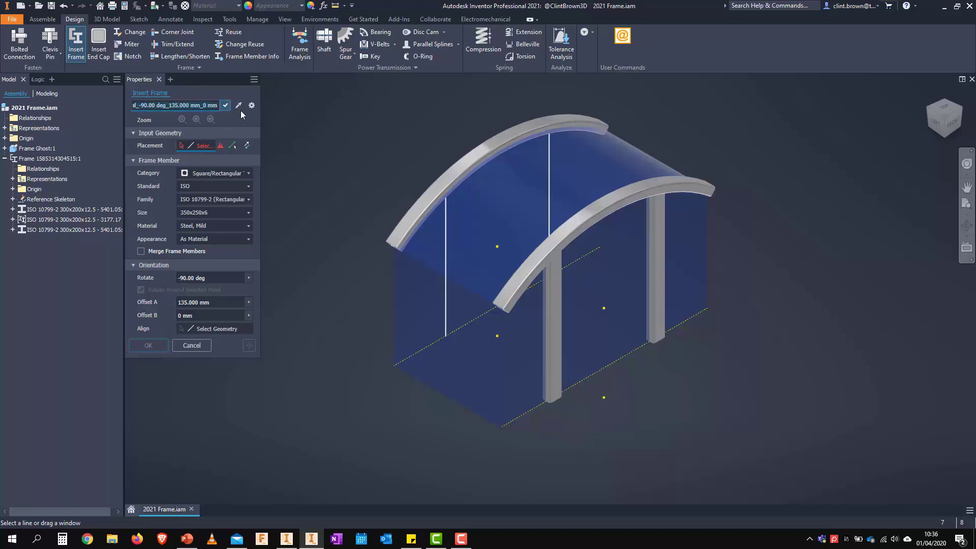
click(224, 105)
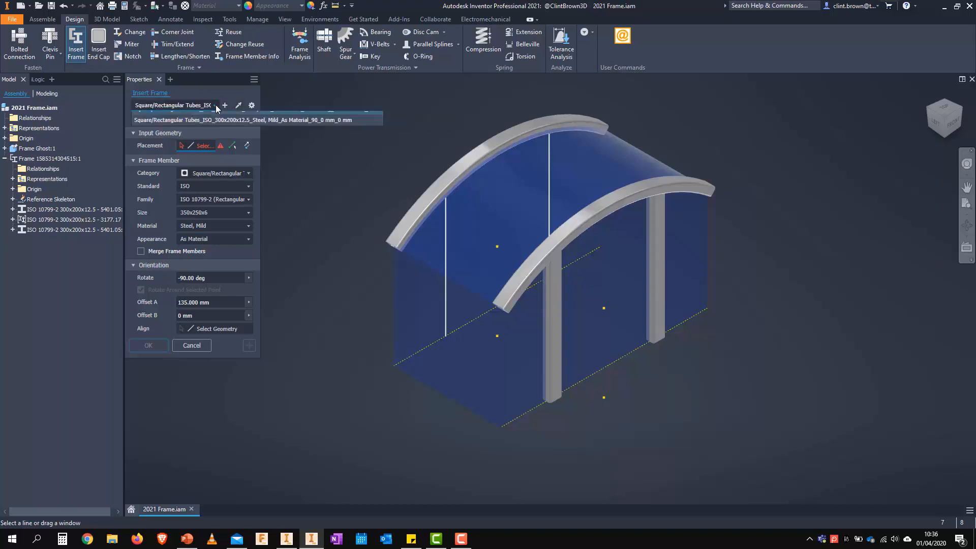
click(215, 105)
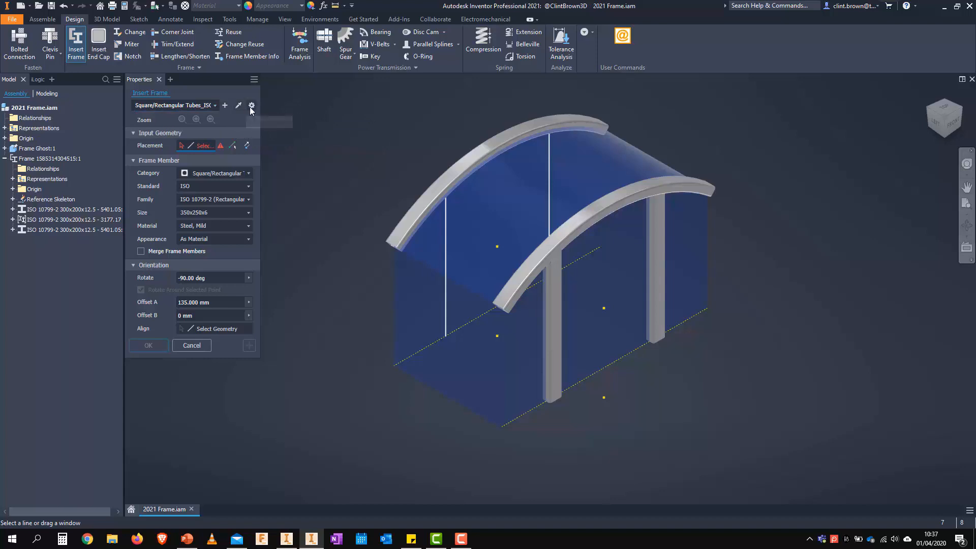
click(251, 105)
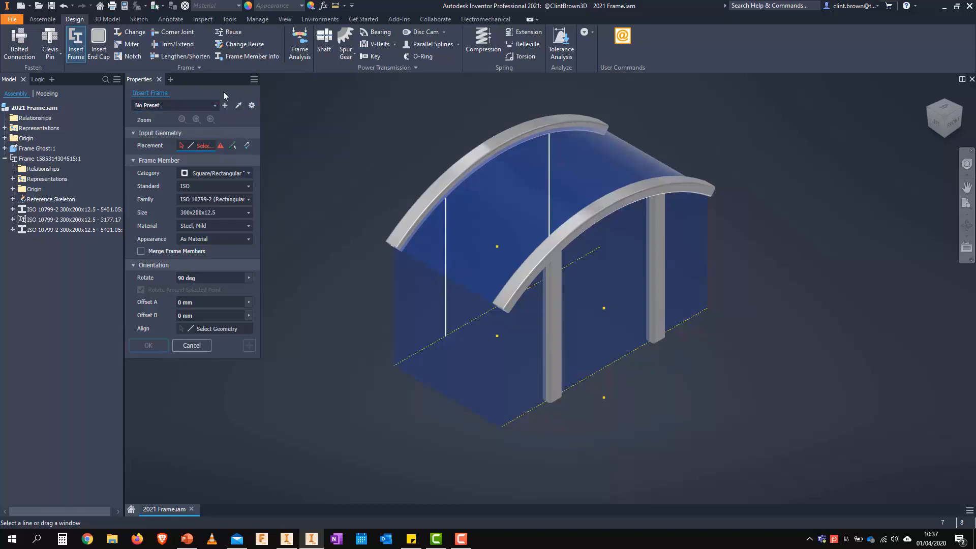
mouse_move(238, 106)
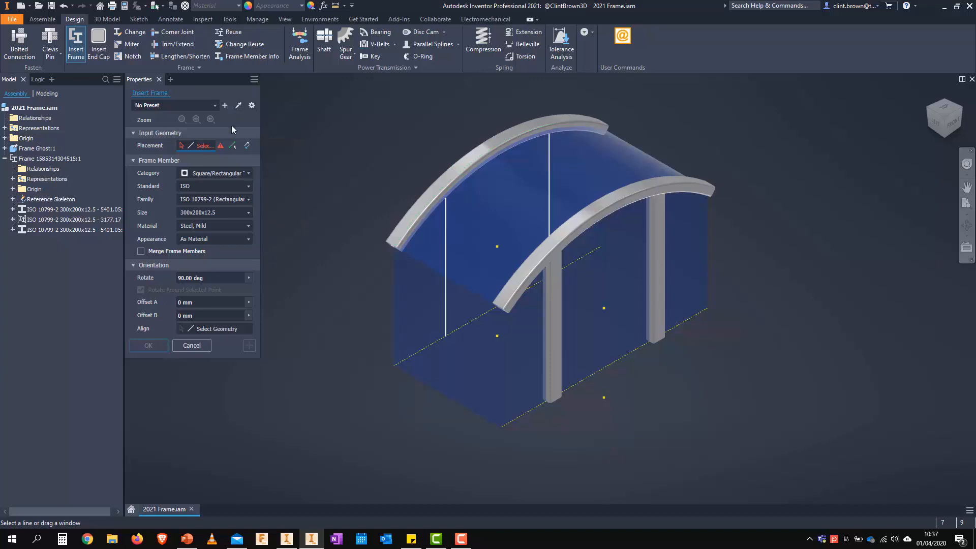
click(225, 105)
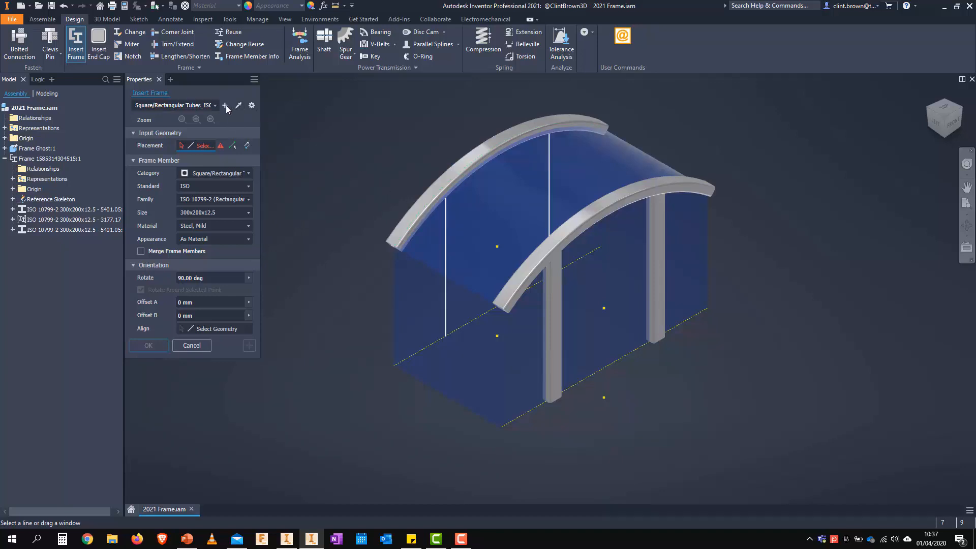
mouse_move(326, 151)
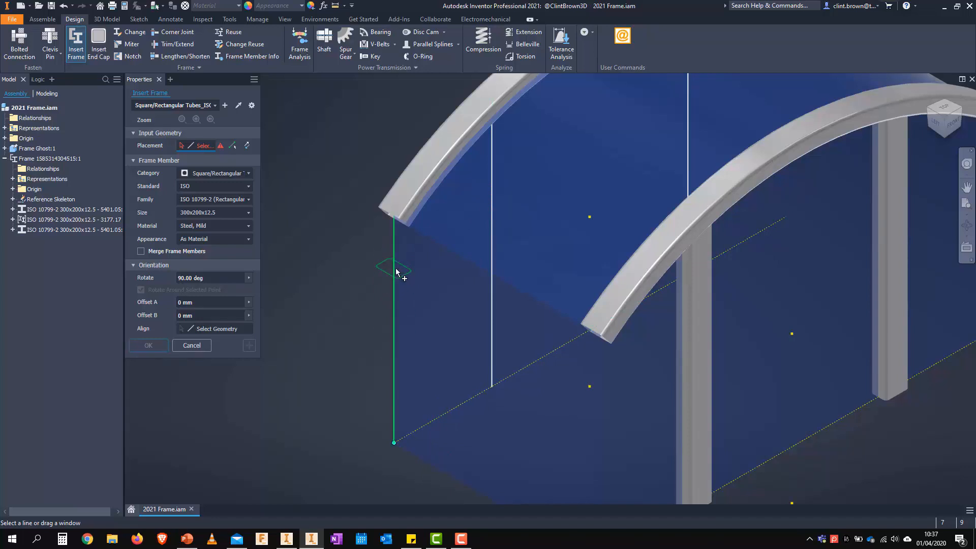
Place a 300x200x12.5 tube post on the vertical corner line, viewed head-on, and confirm its orientation
click(394, 271)
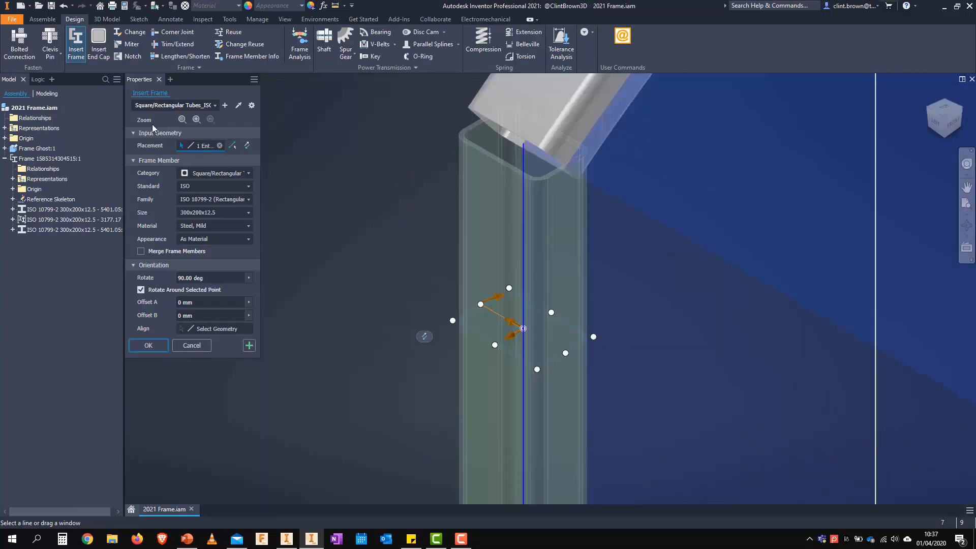
mouse_move(182, 119)
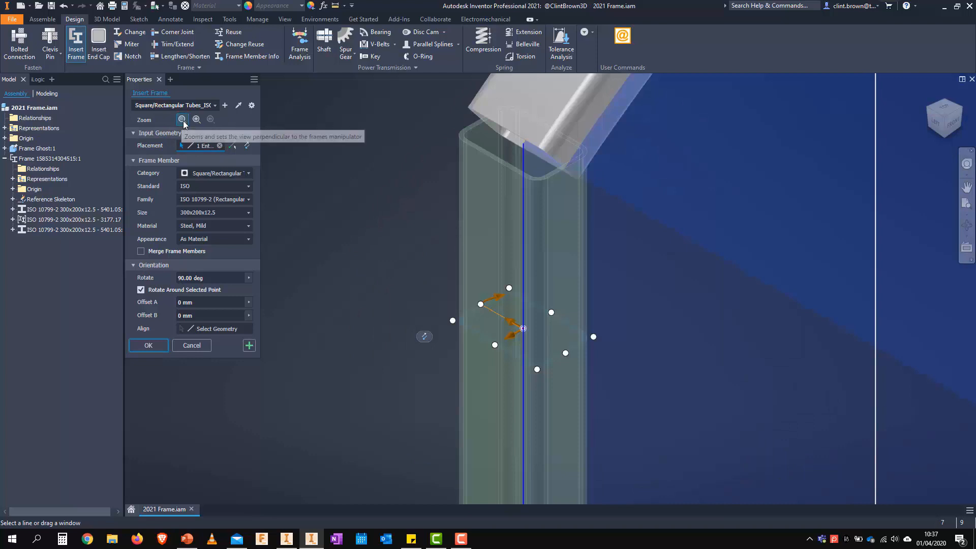
click(182, 119)
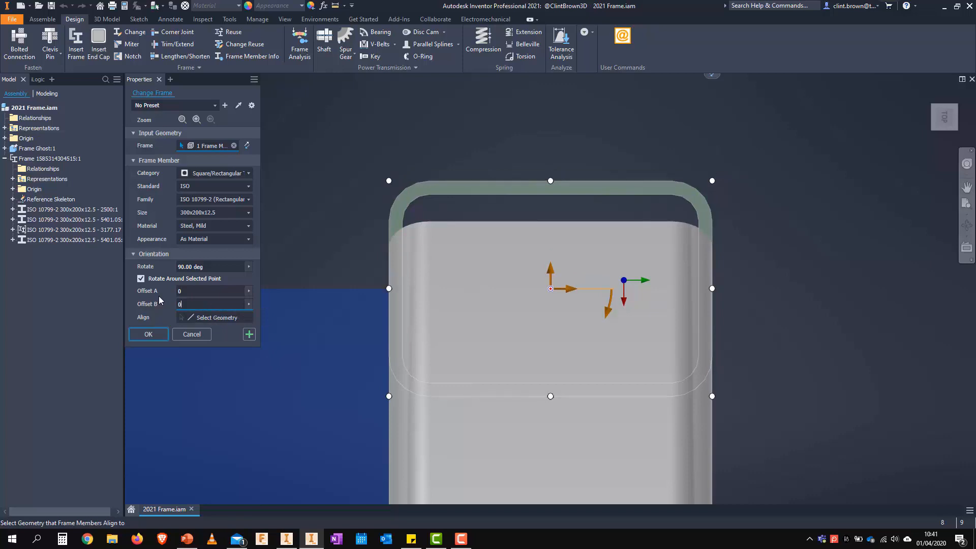
click(148, 334)
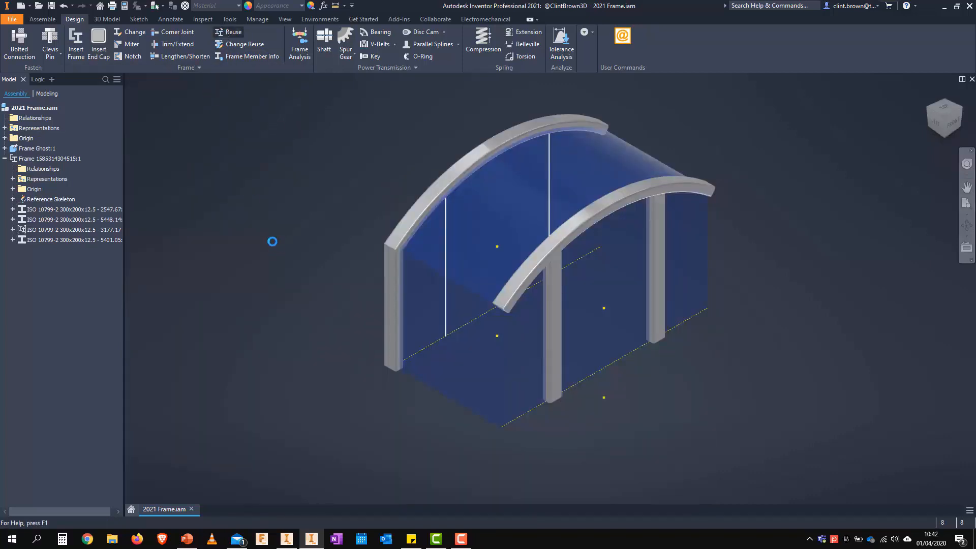
Reuse the new corner post as the source member for the arch end
click(232, 32)
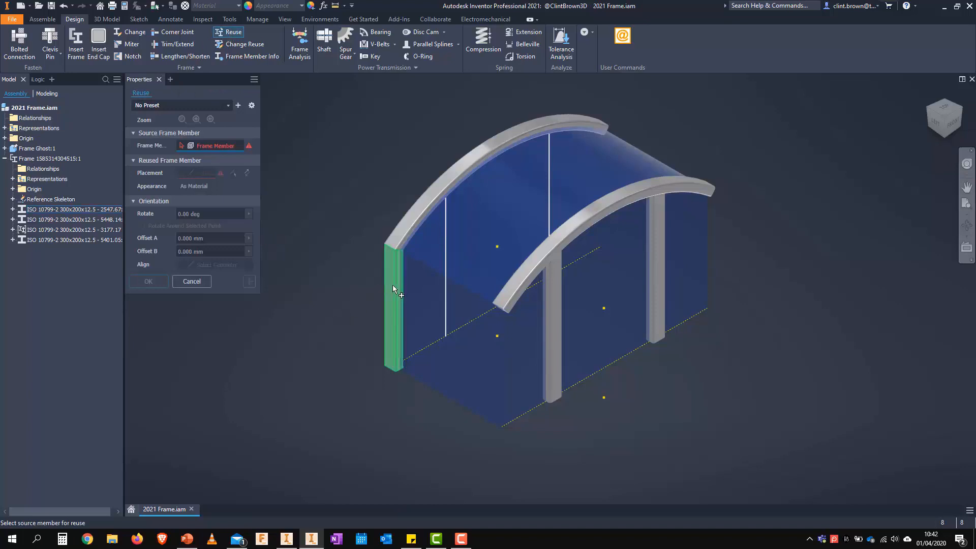
click(393, 295)
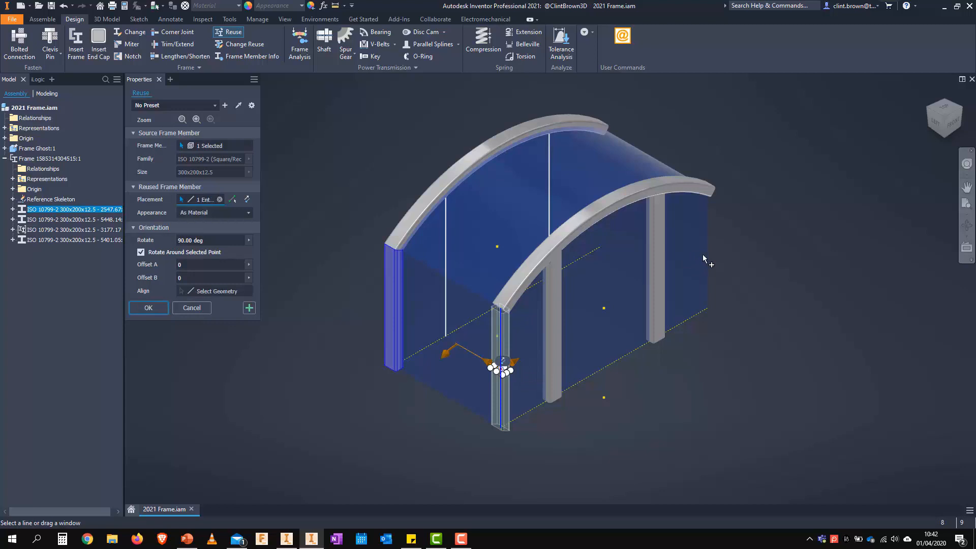
mouse_move(500, 474)
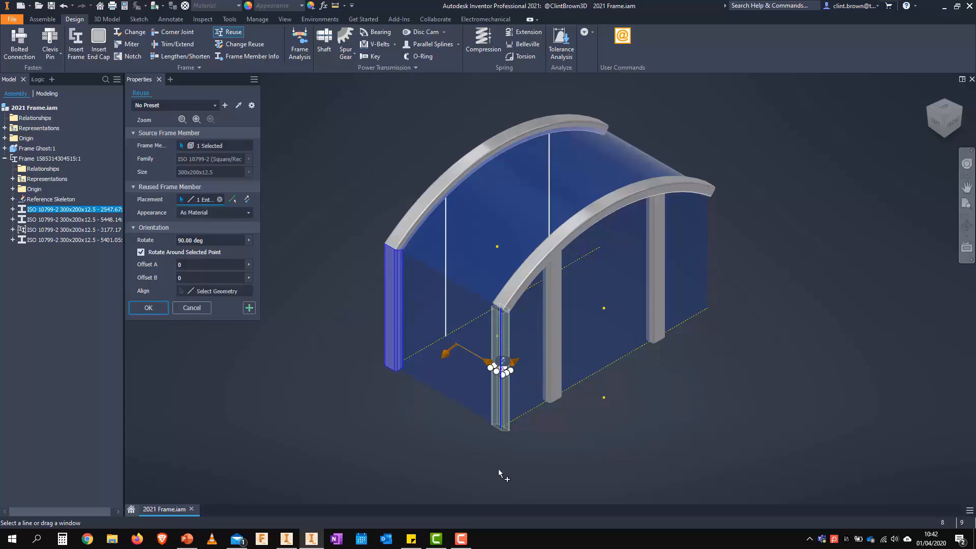
mouse_move(556, 402)
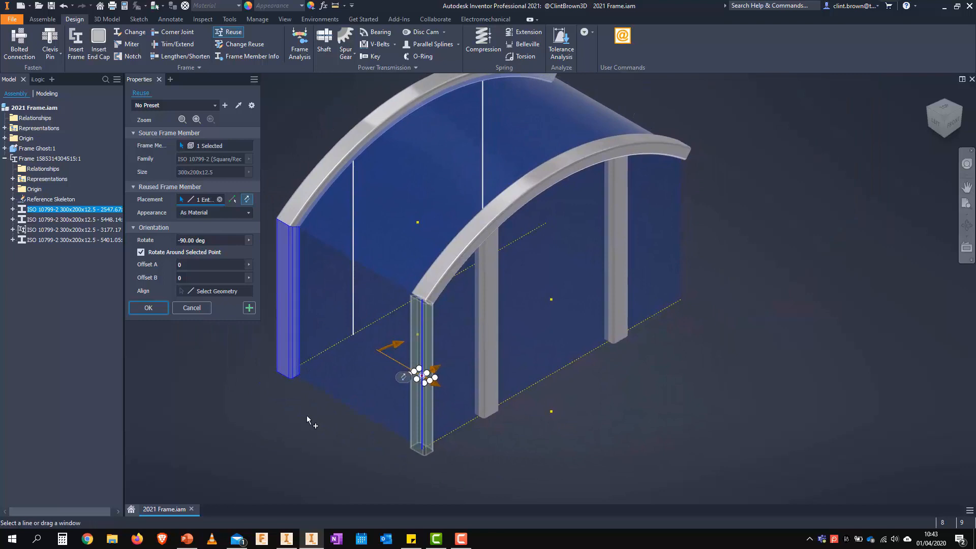
mouse_move(221, 316)
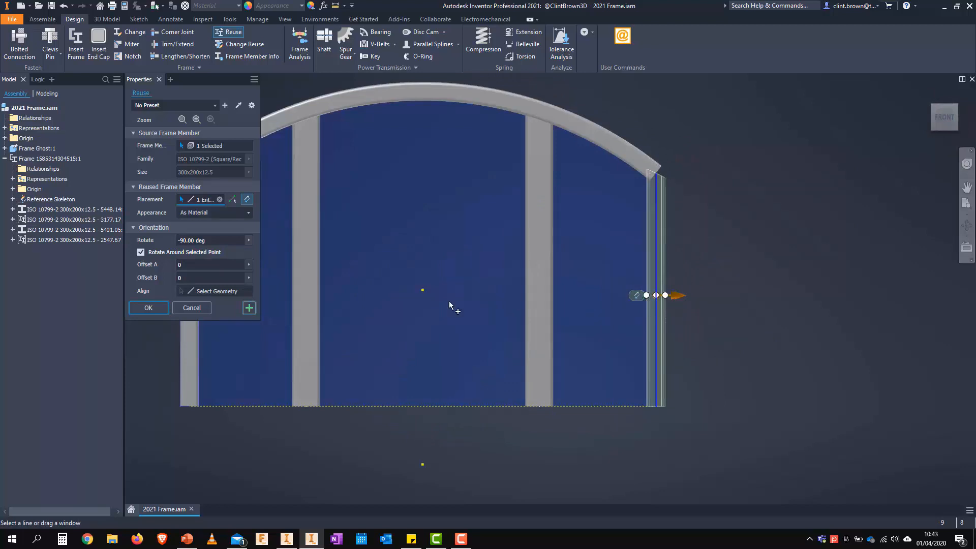
Try rotations 0 and 90, settle on -90 degrees, and accept the reused upright
triple_click(211, 239)
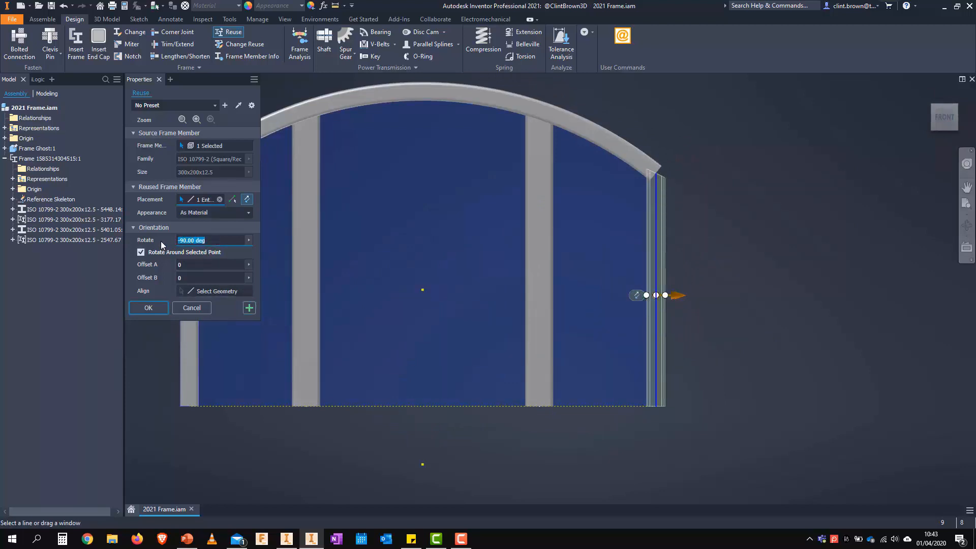
text(0)
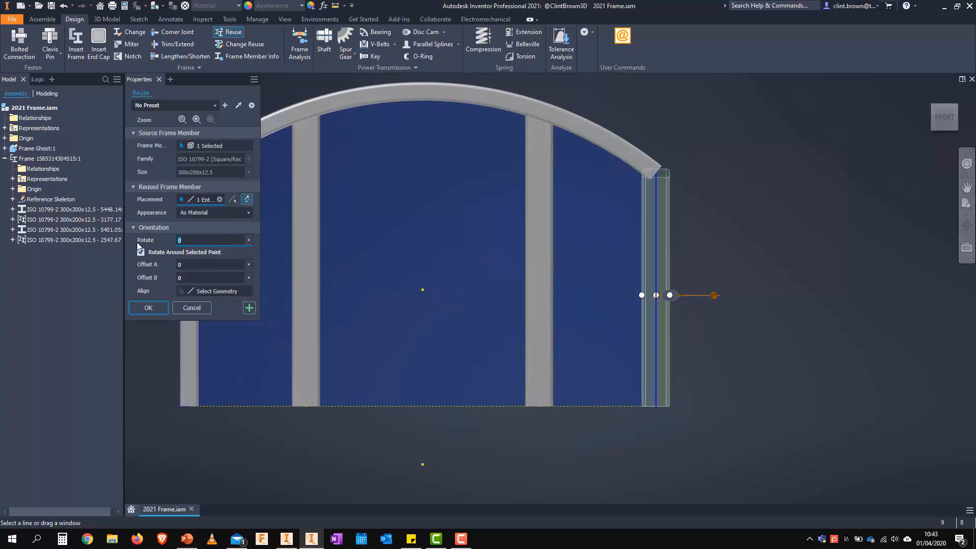
text(90)
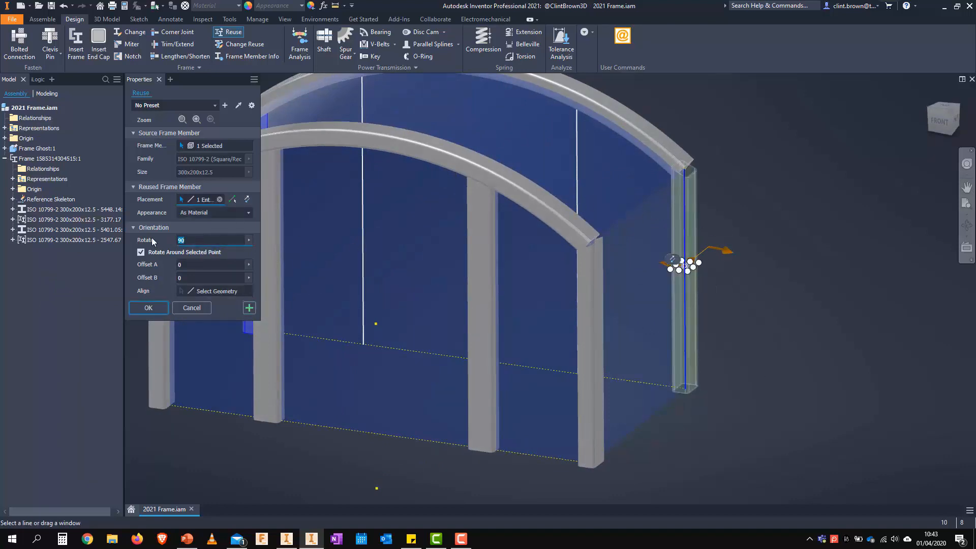
text(0)
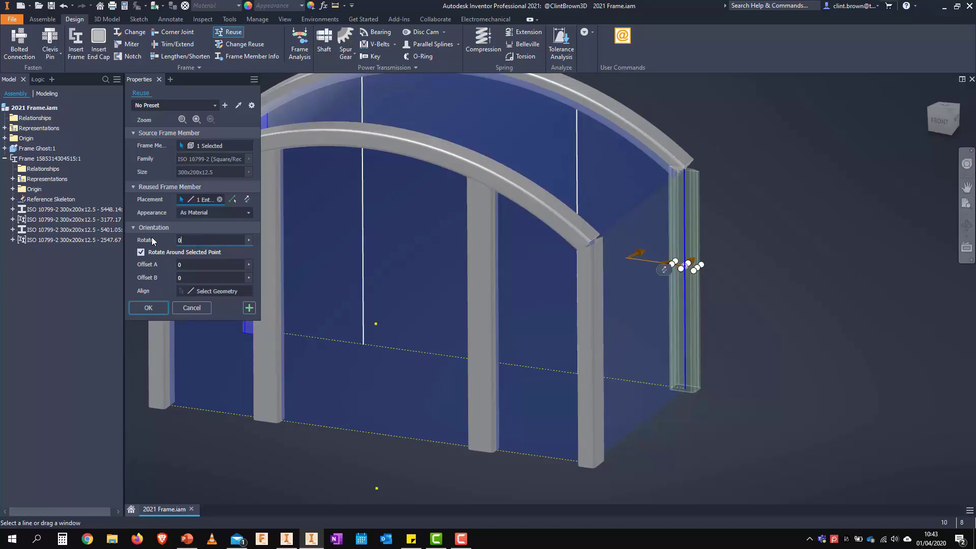
text(-90)
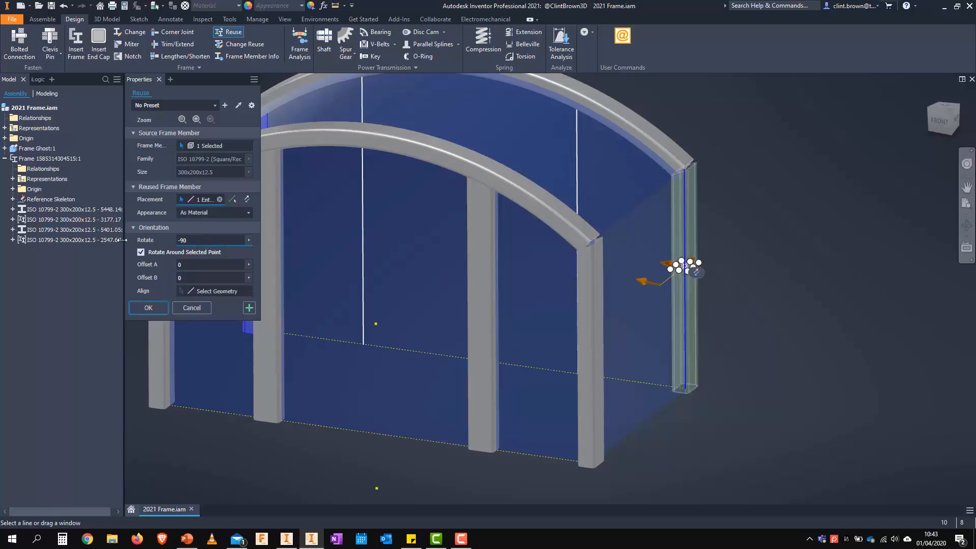
click(148, 307)
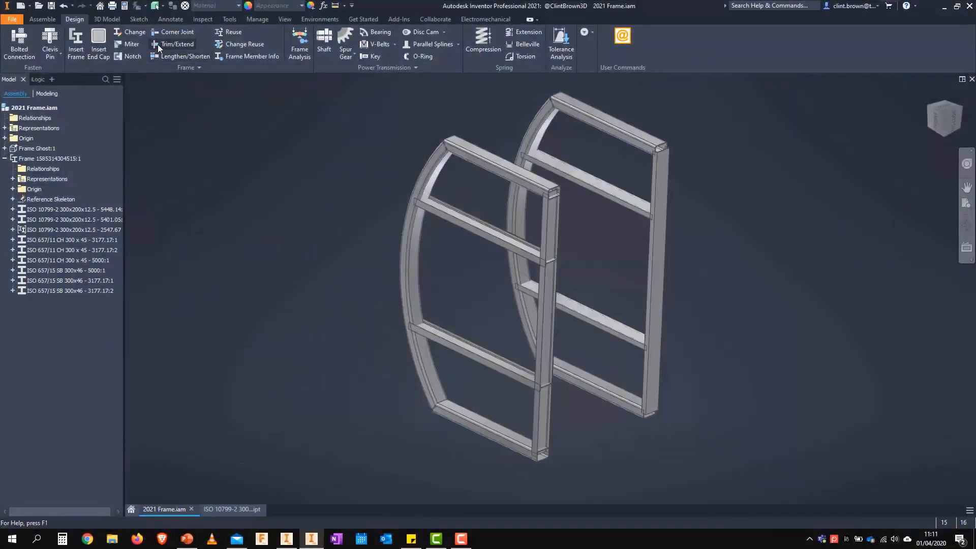
mouse_move(276, 284)
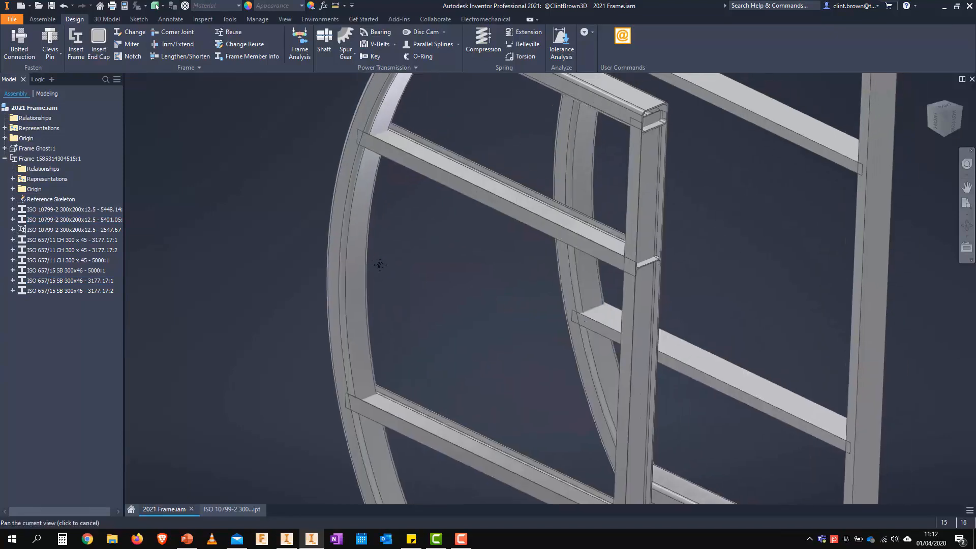
Trim the two crossbars to the arch's curved face, then bring up one trimmed bar as its own part
click(177, 44)
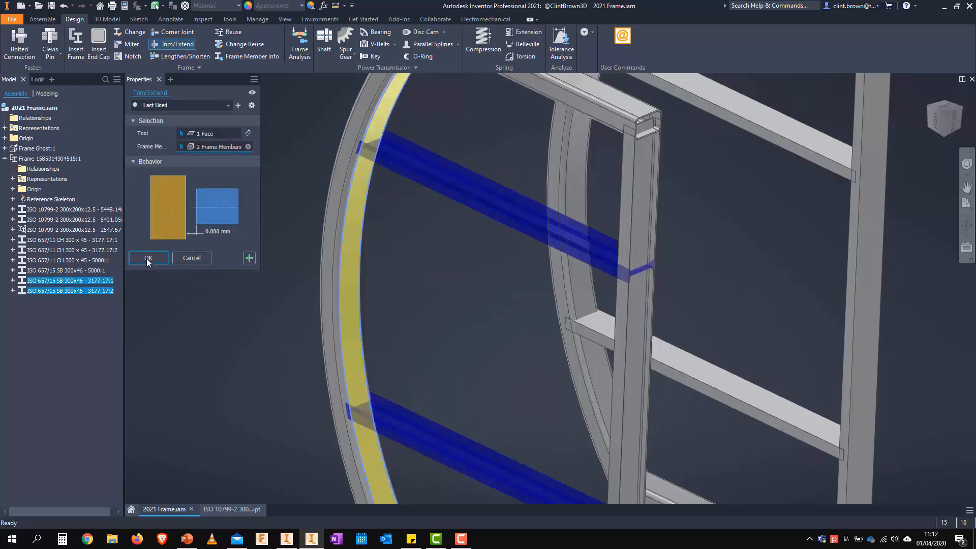
click(148, 257)
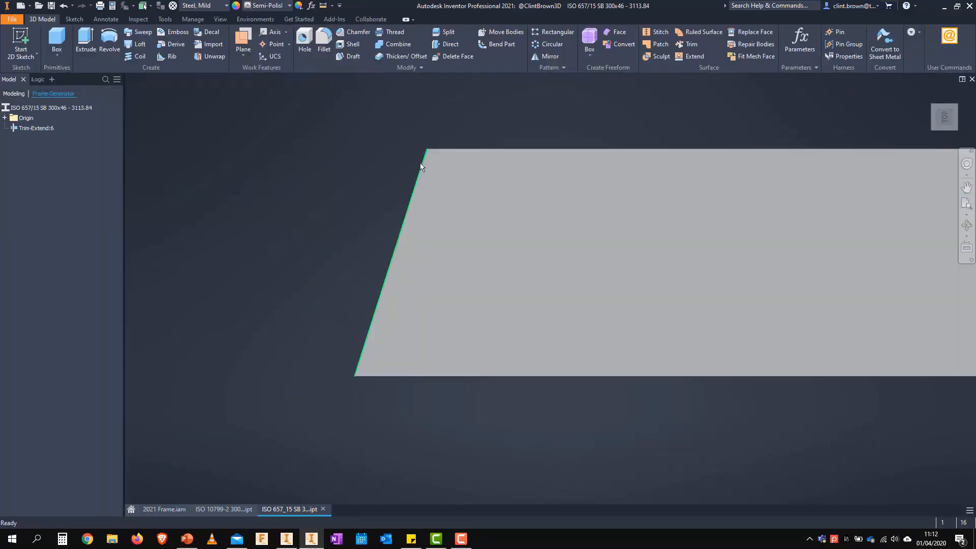
click(164, 509)
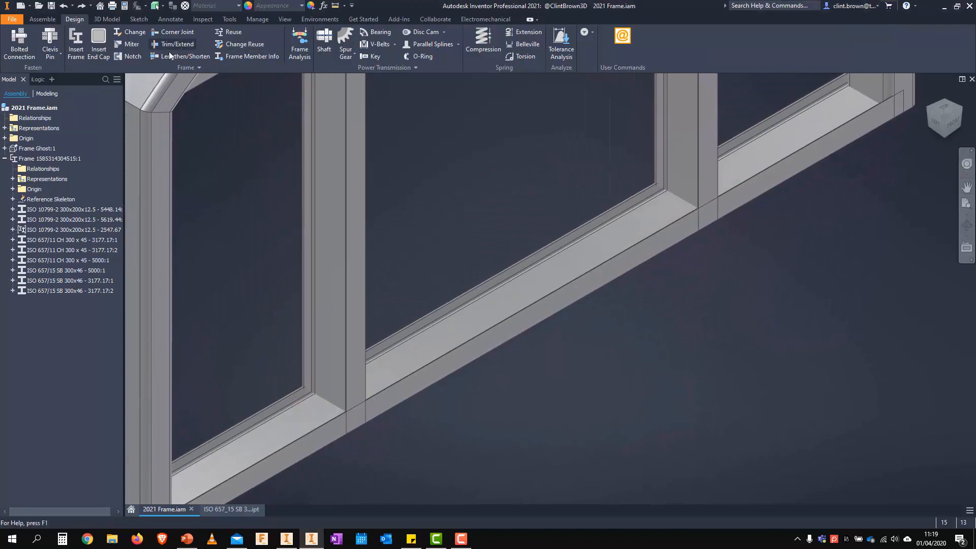
Notch the two uprights around the bottom channel, trying Custom I but keeping the zero-offset Basic Profile
click(132, 56)
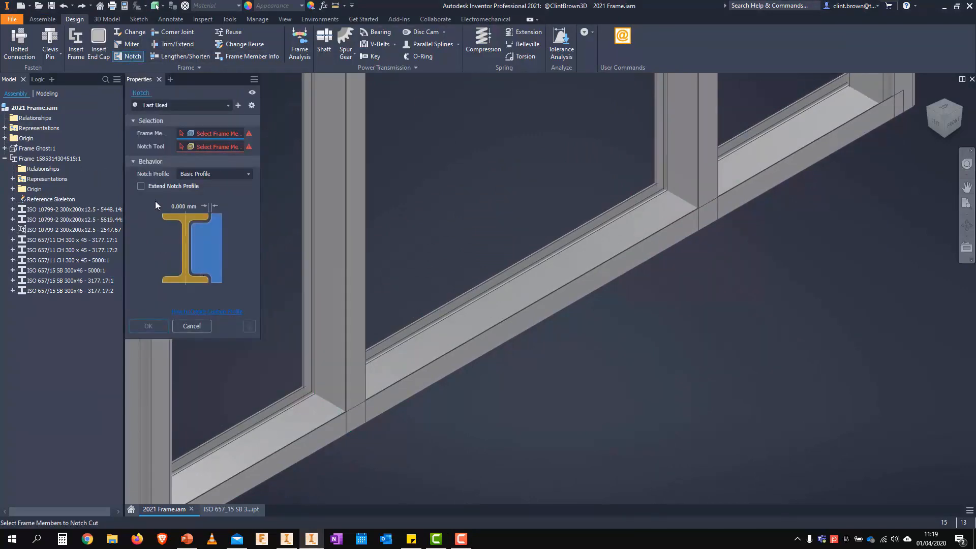
mouse_move(191, 146)
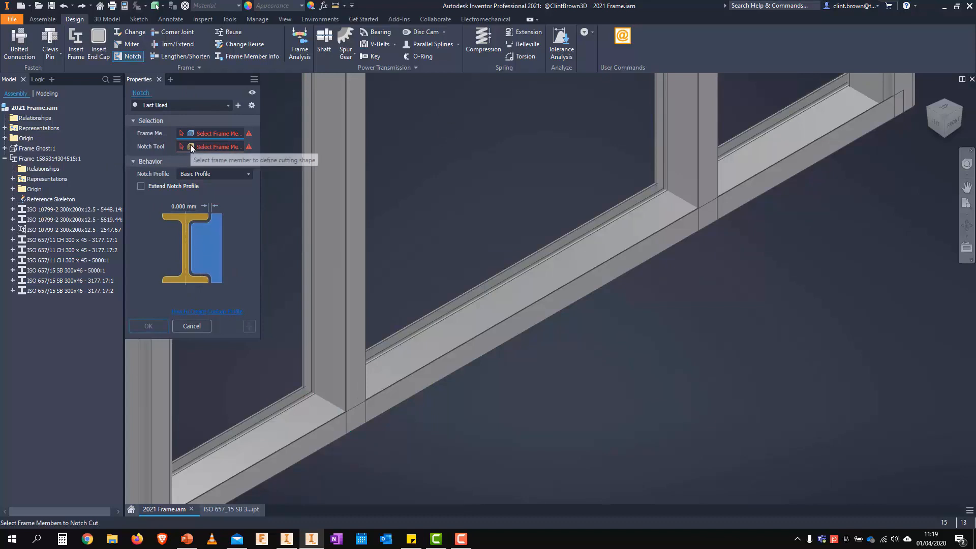
click(327, 309)
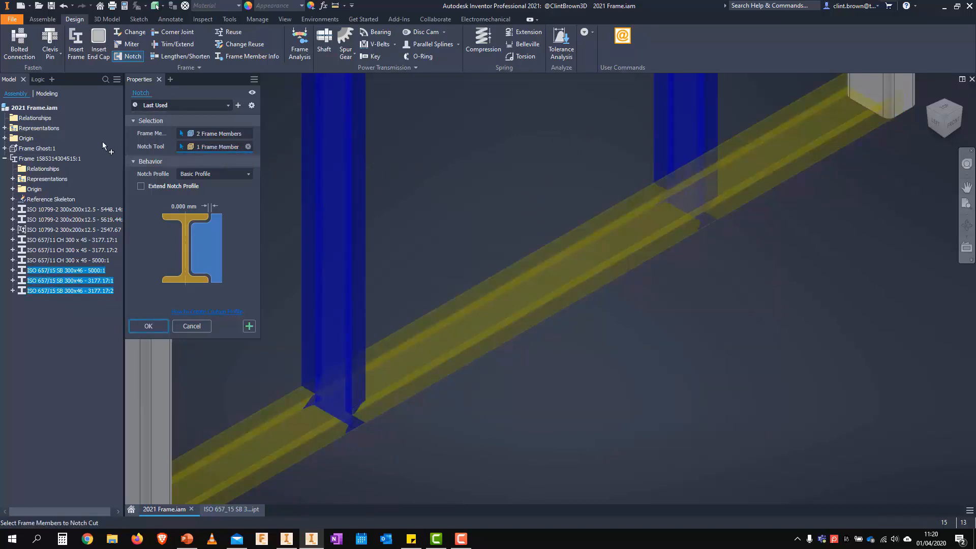
mouse_move(170, 193)
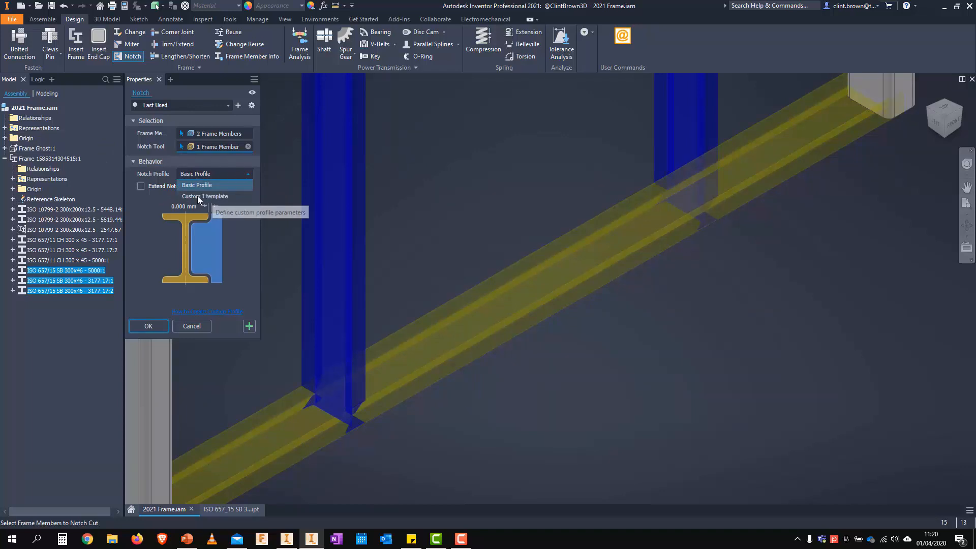
click(204, 196)
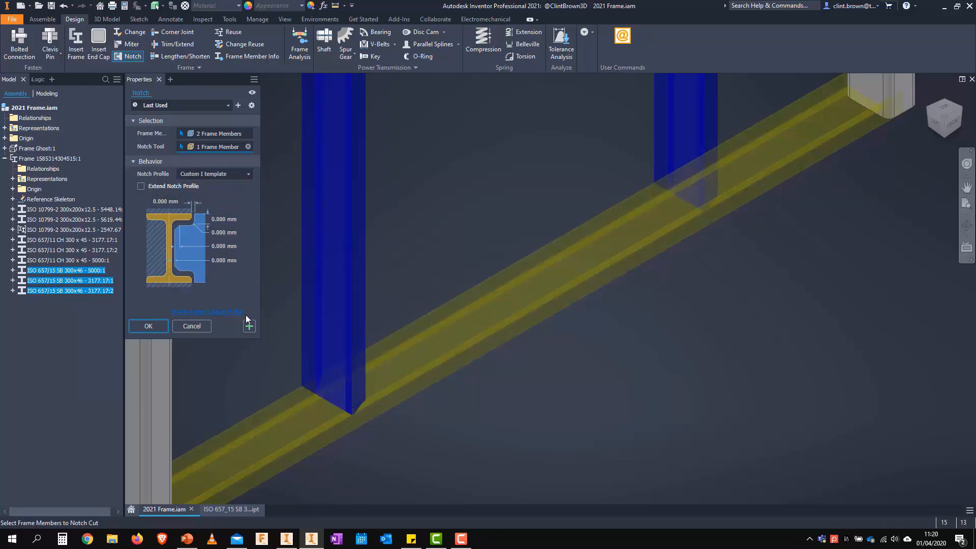
mouse_move(230, 318)
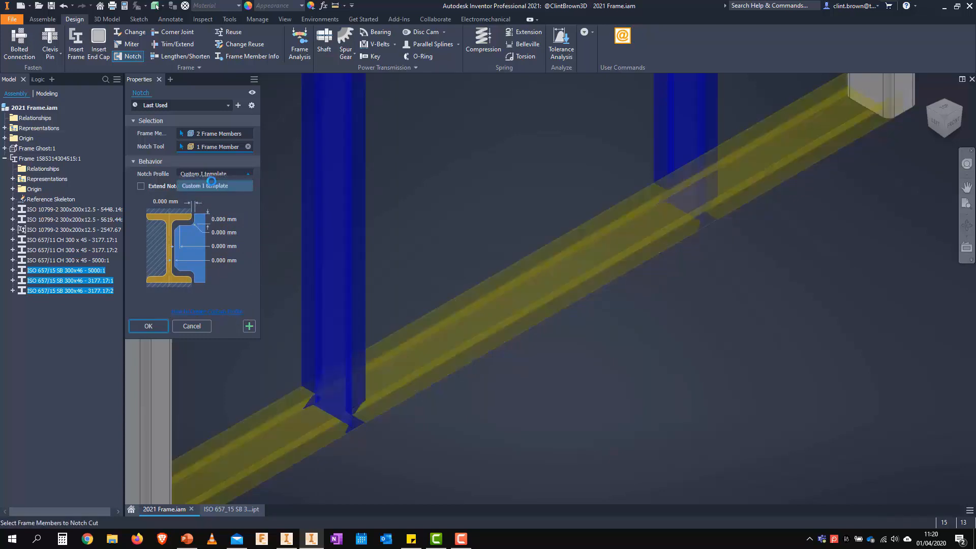
click(211, 185)
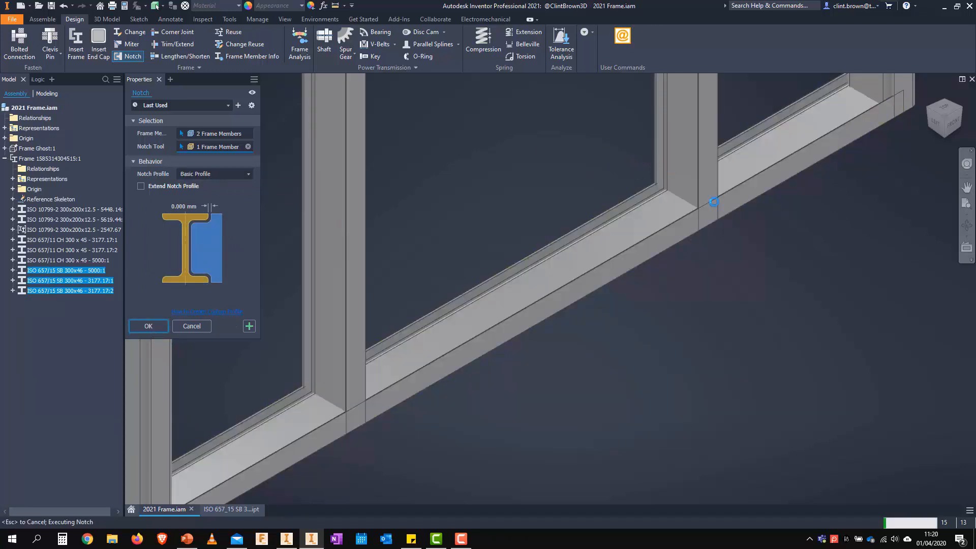
click(148, 325)
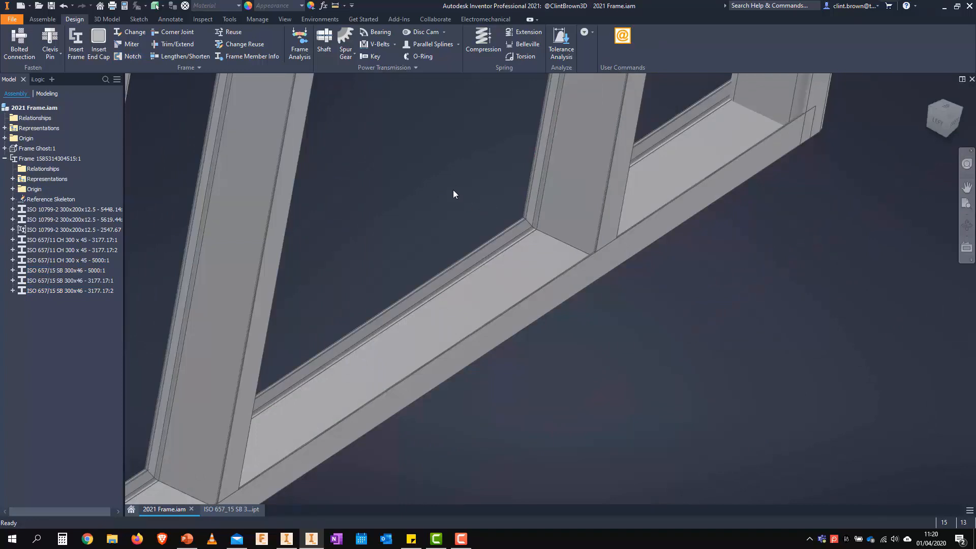
mouse_move(447, 179)
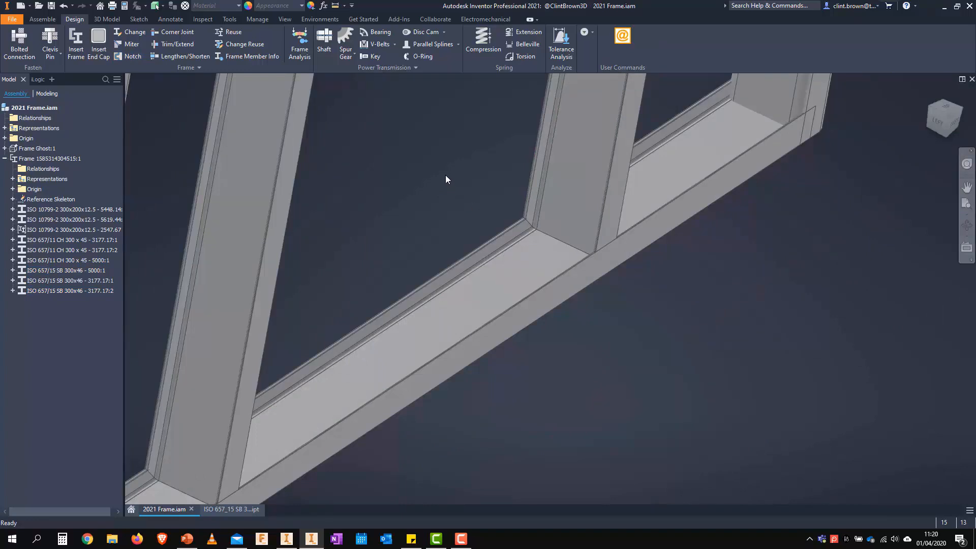